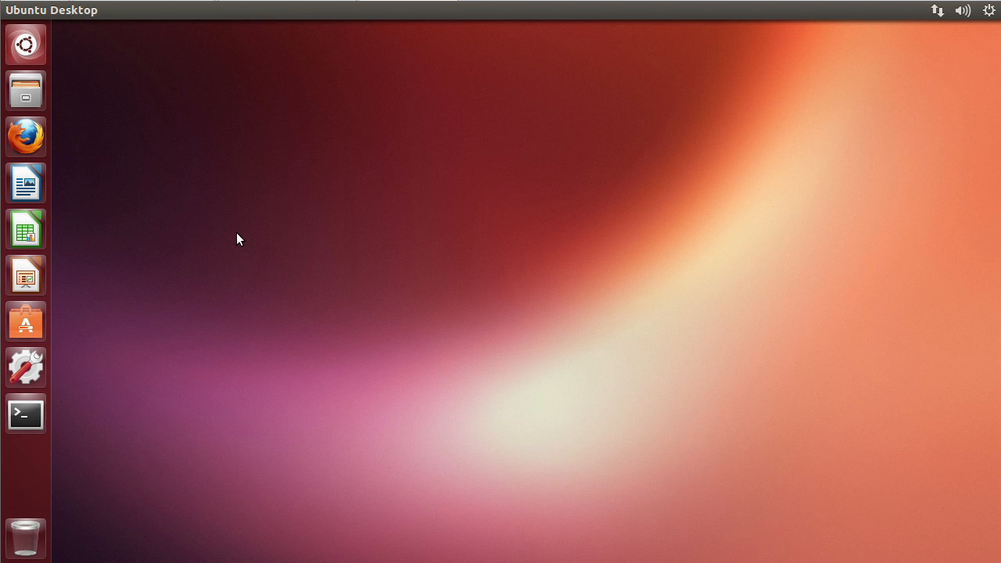
pyautogui.moveTo(824, 245)
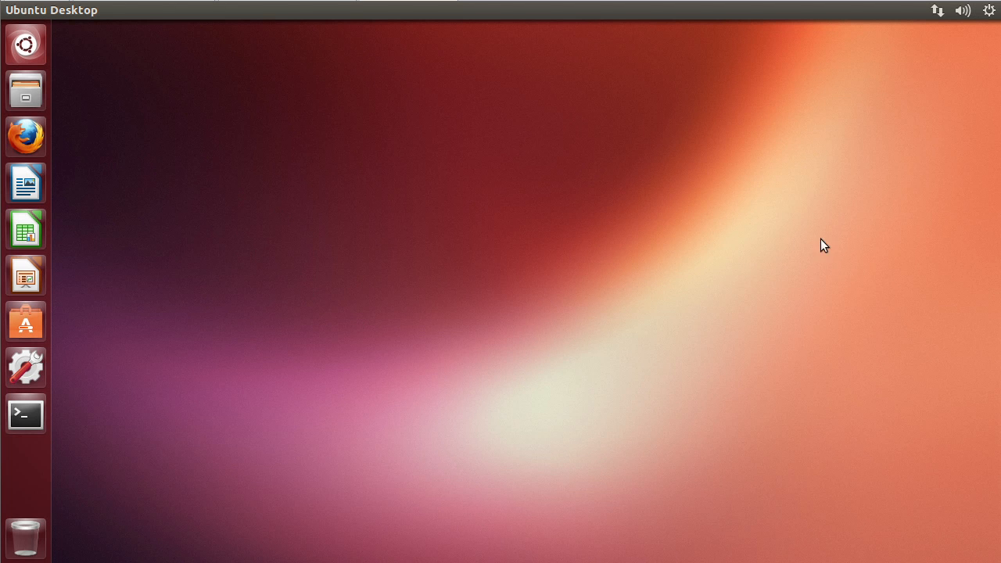
pyautogui.moveTo(115, 315)
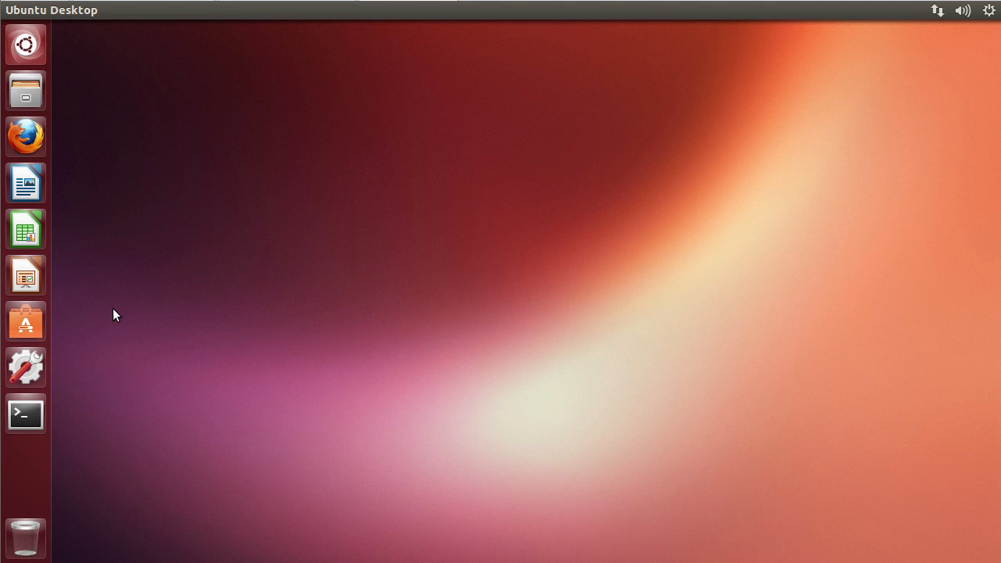
pyautogui.moveTo(26, 414)
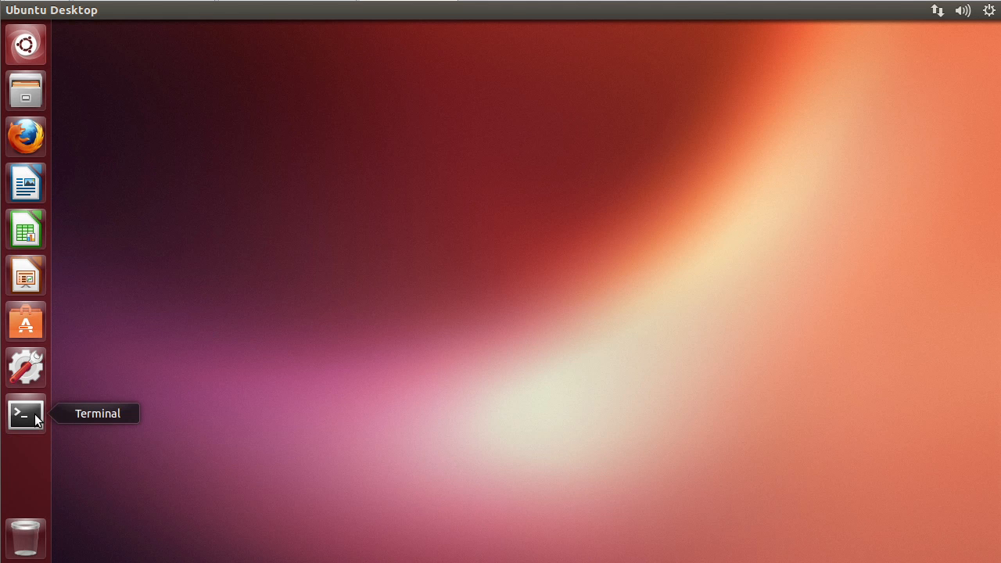
# Launch a new GNOME Terminal window from the Unity launcher
pyautogui.click(25, 414)
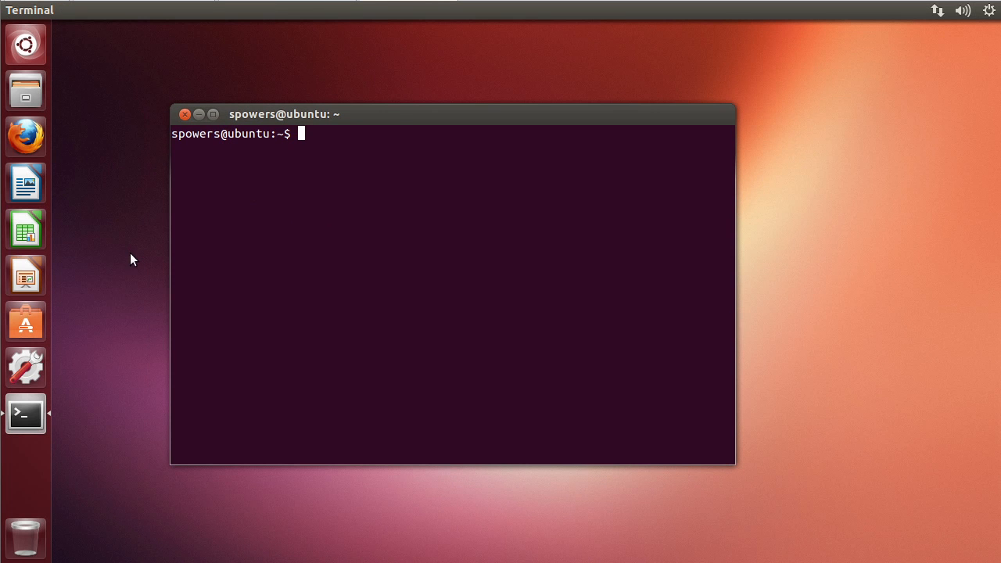
pyautogui.moveTo(391, 227)
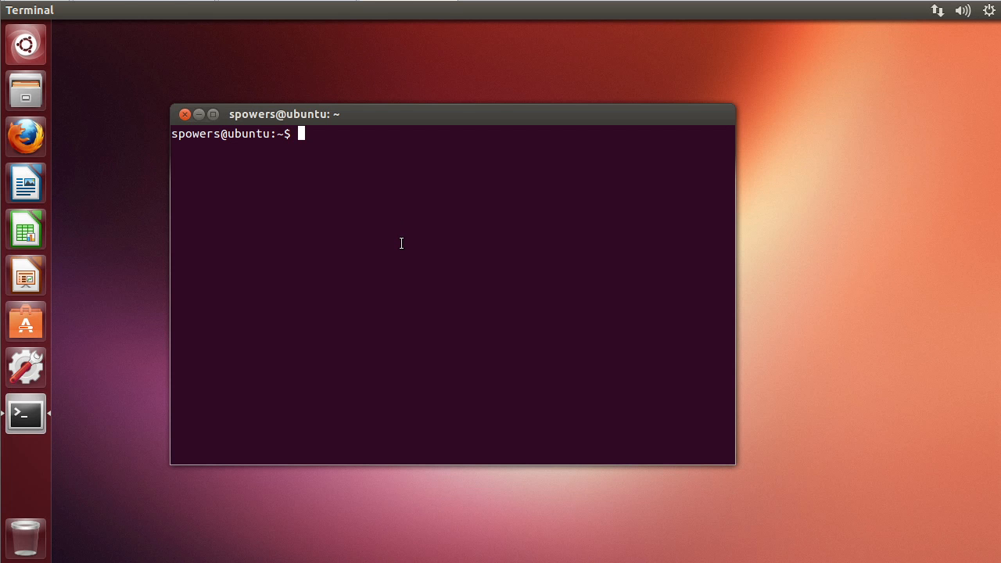
pyautogui.moveTo(392, 235)
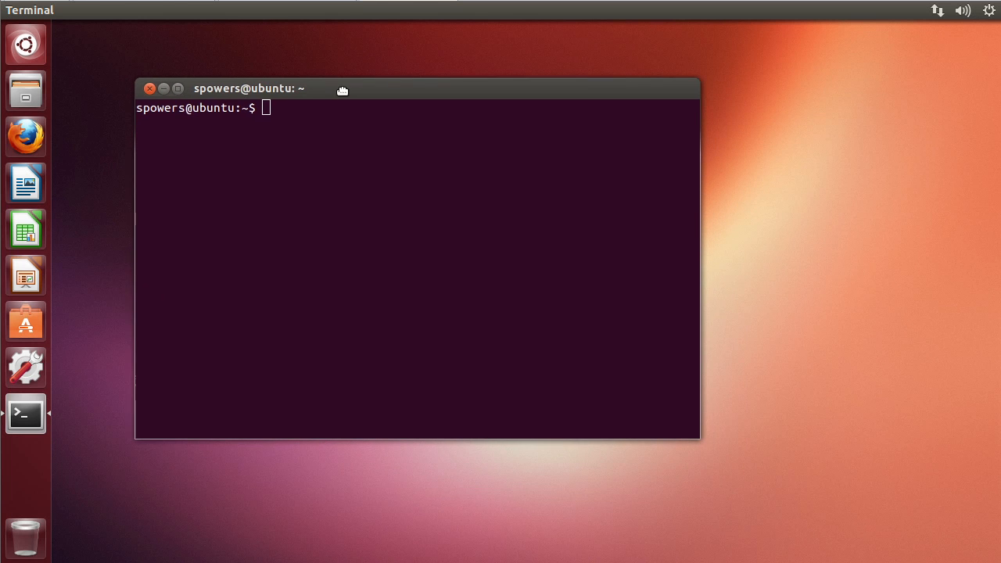
pyautogui.moveTo(316, 209)
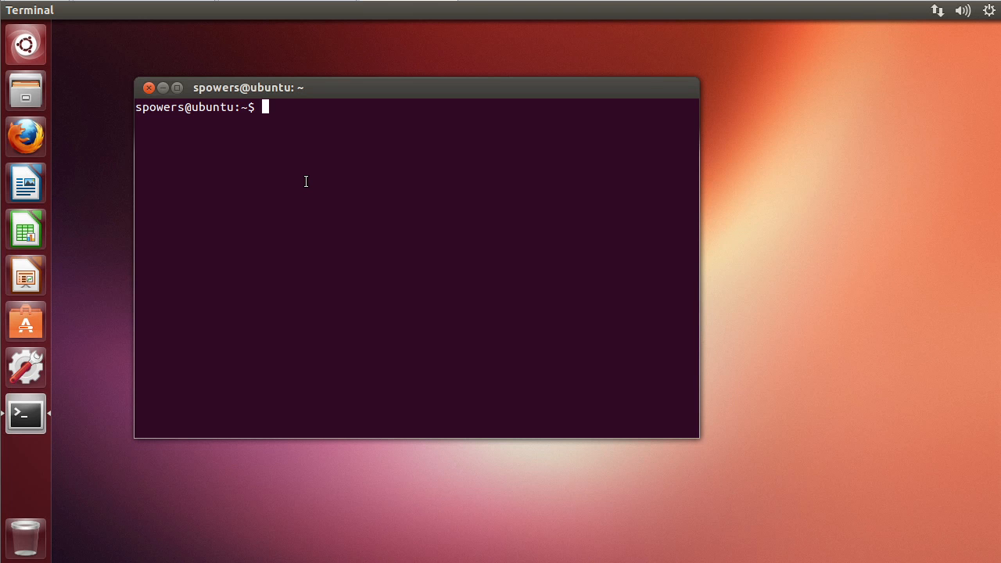
# Connect to kermit.brainofshaw with ssh -X and submit the password
pyautogui.write('ss')
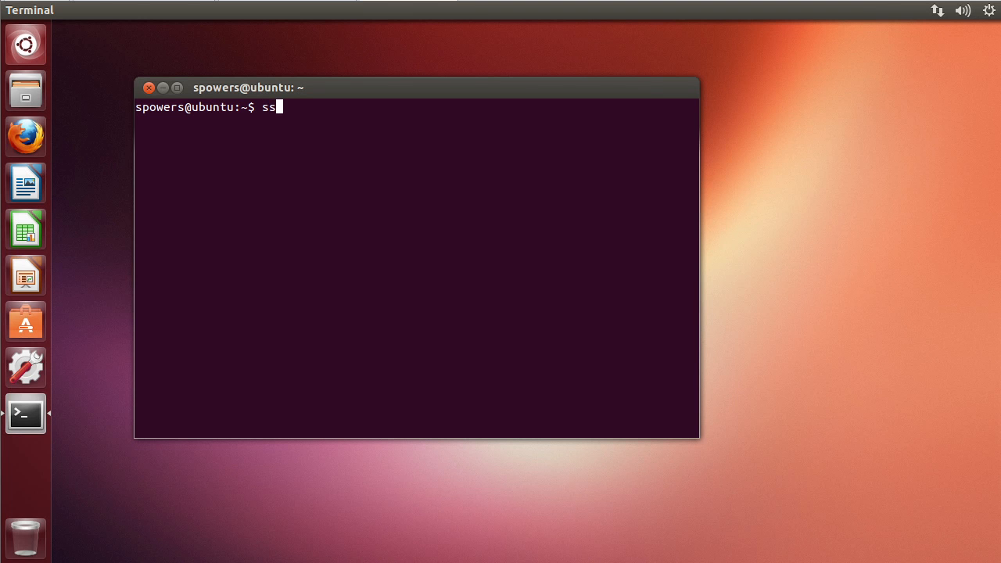
pyautogui.write('h')
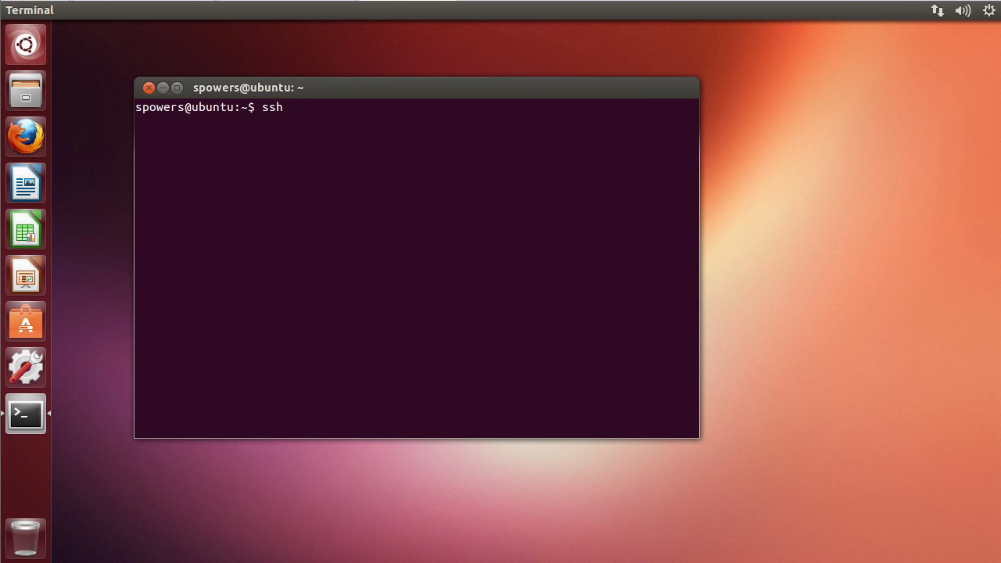
pyautogui.write('-')
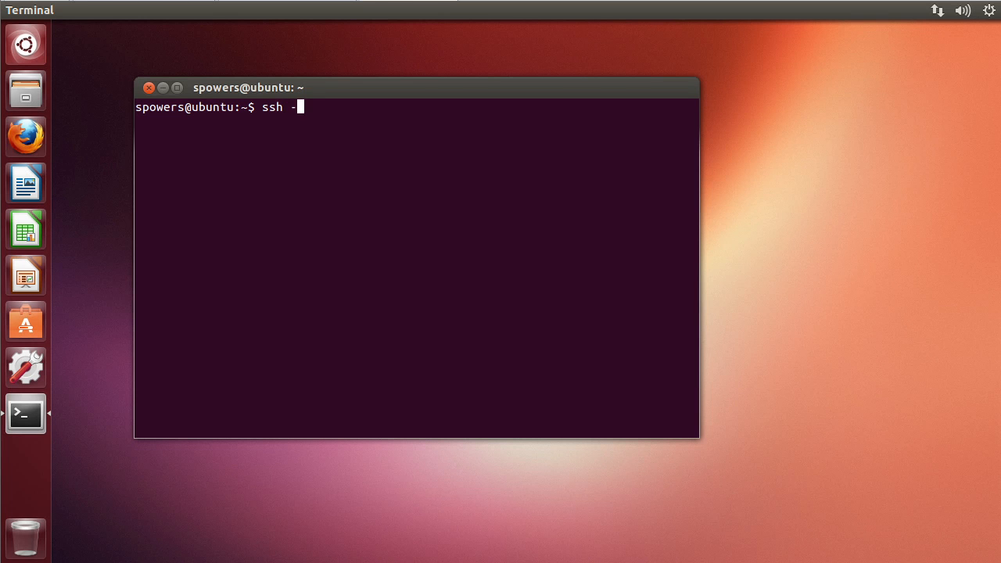
pyautogui.write('X')
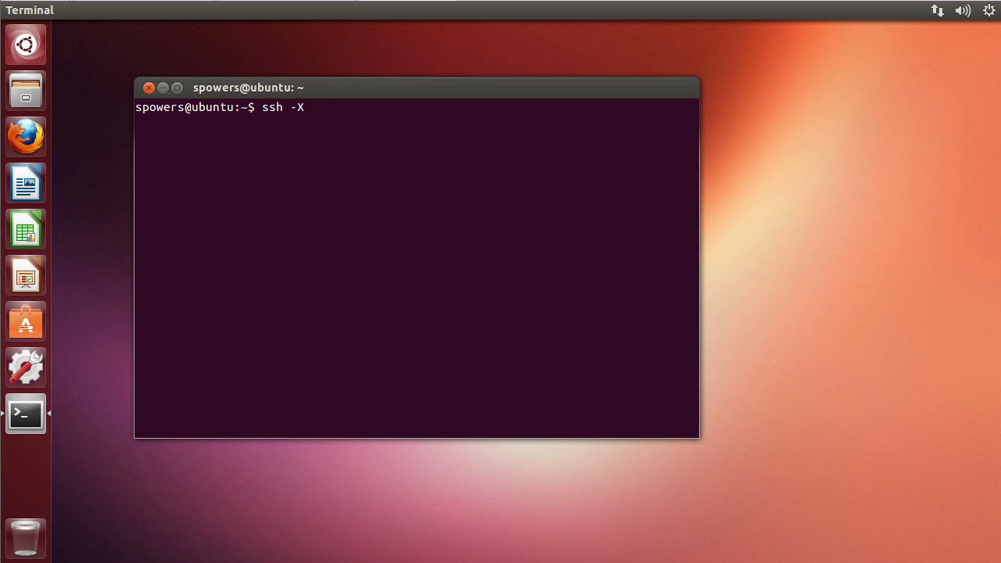
pyautogui.write('ker')
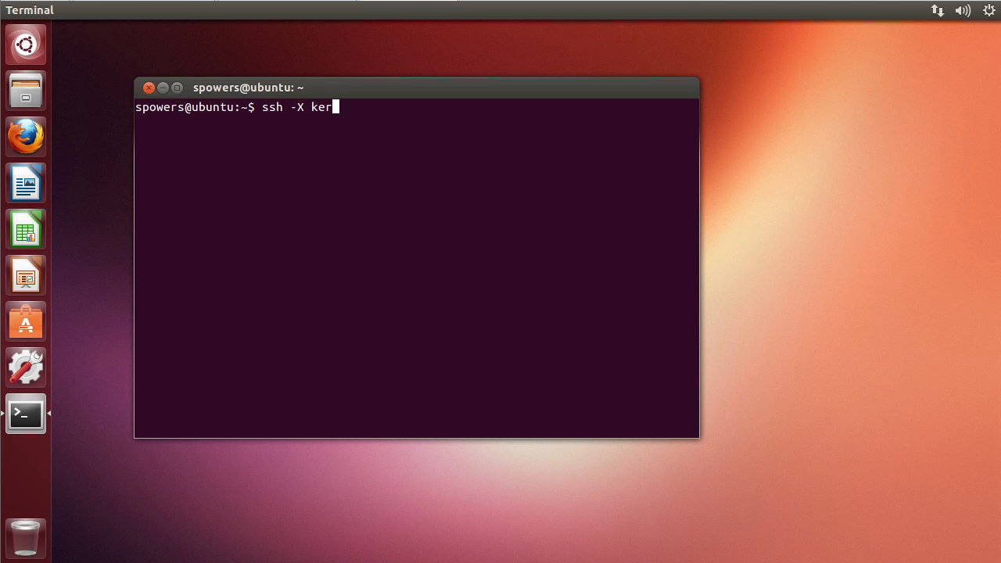
pyautogui.write('mit.brainofshaw')
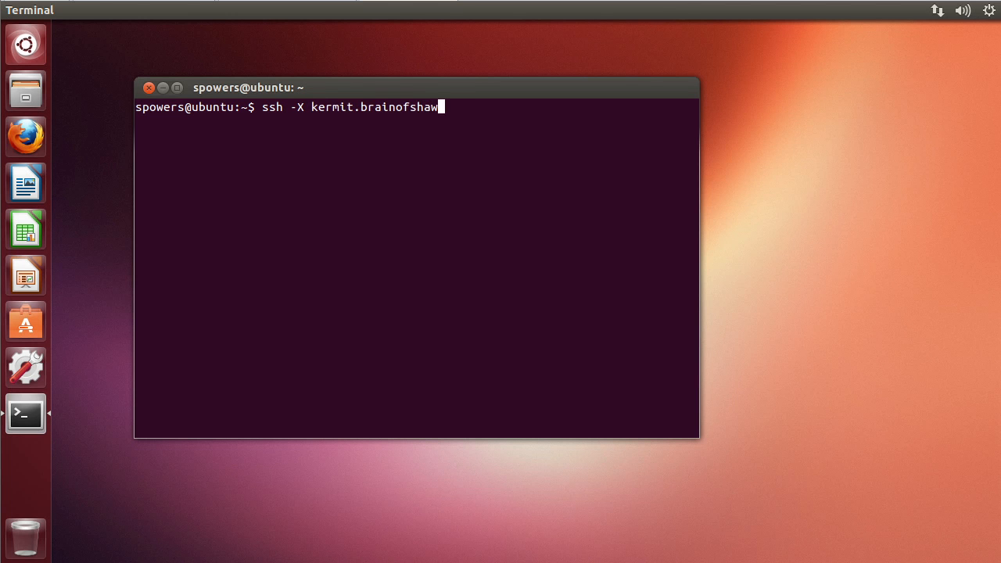
pyautogui.press('Return')
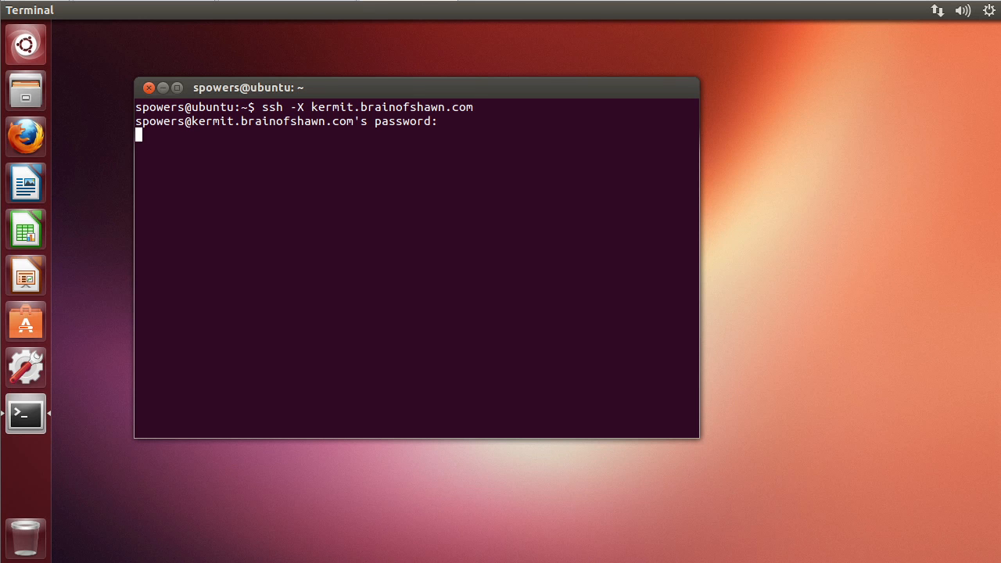
pyautogui.press('Return')
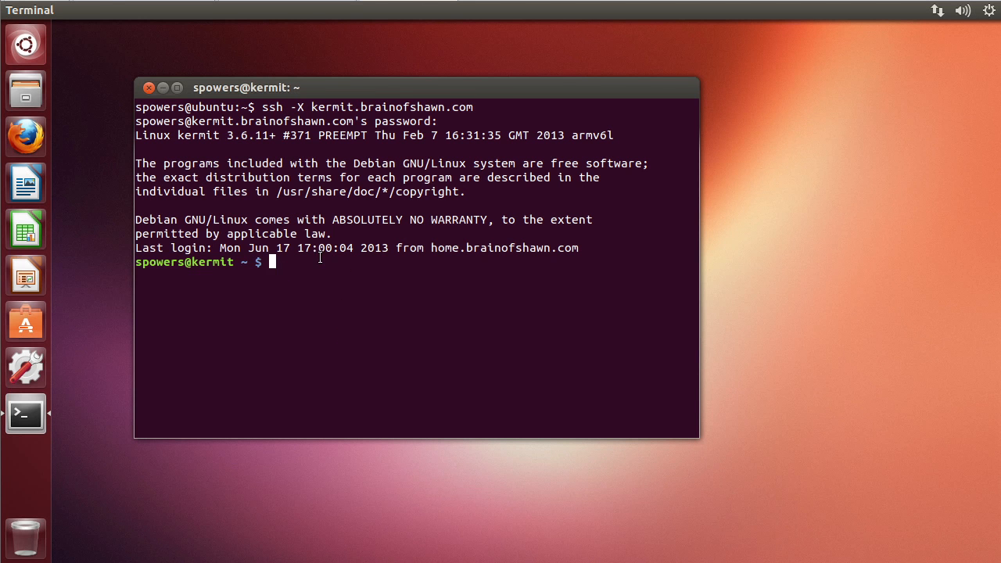
pyautogui.moveTo(368, 407)
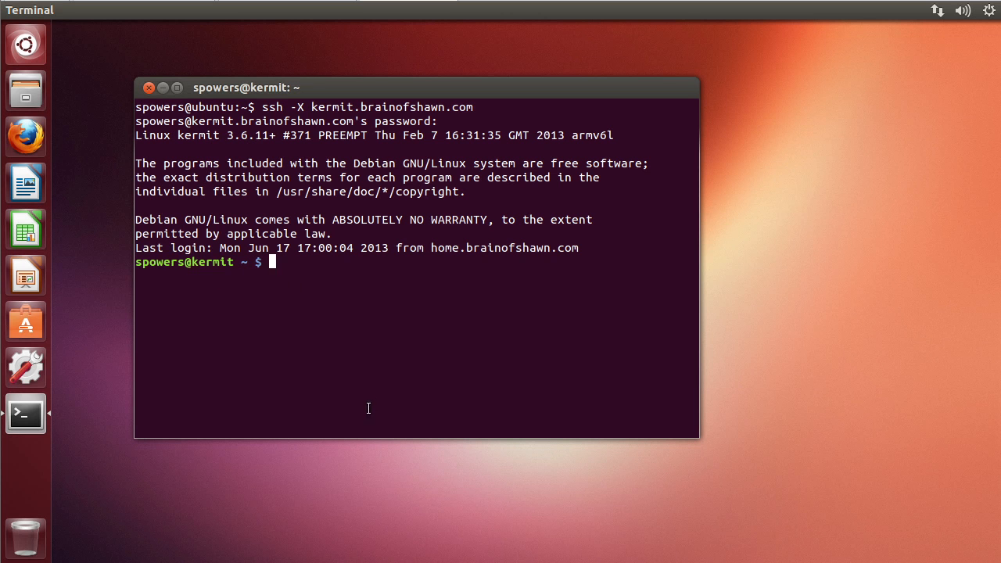
pyautogui.moveTo(342, 336)
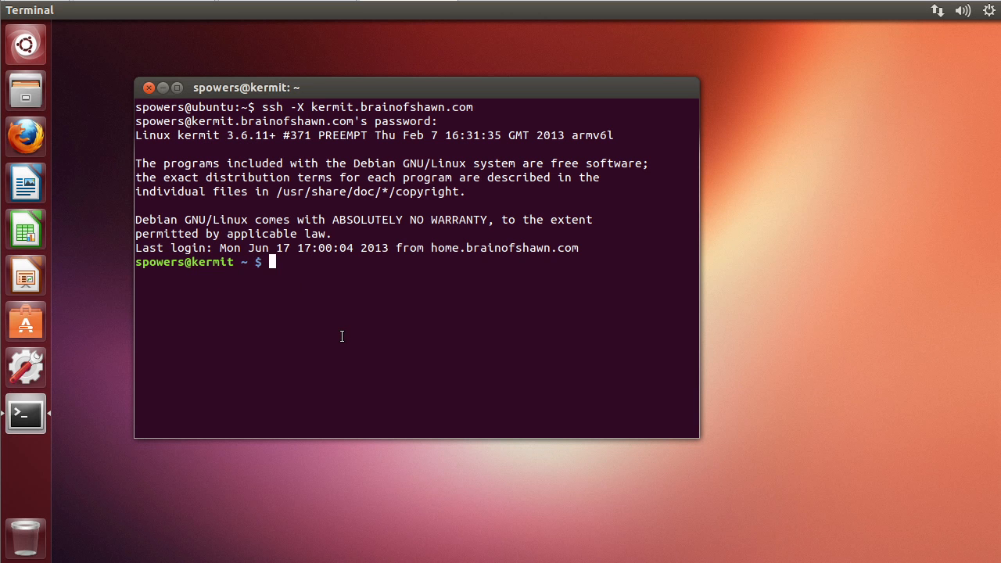
# Type xeyes at the spowers@kermit remote prompt
pyautogui.write('xe')
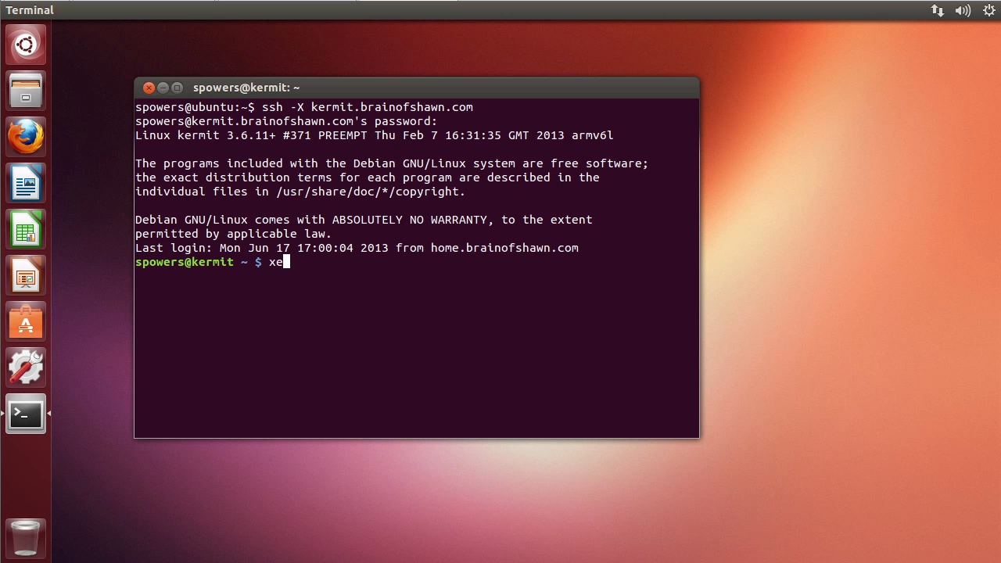
pyautogui.write('yes')
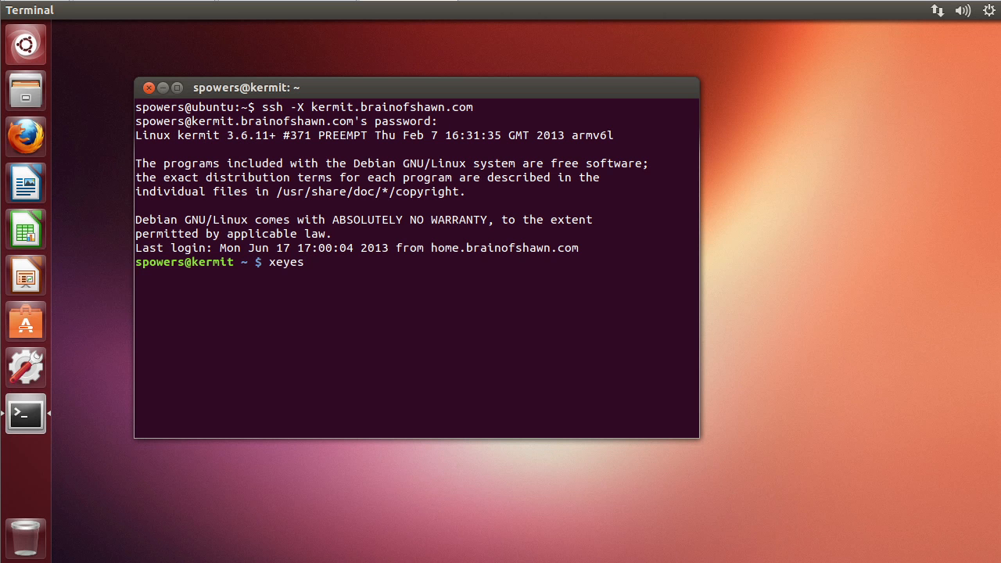
# Run xeyes, drag its forwarded window lower on the desktop, then stop it with Ctrl+C
pyautogui.press('Return')
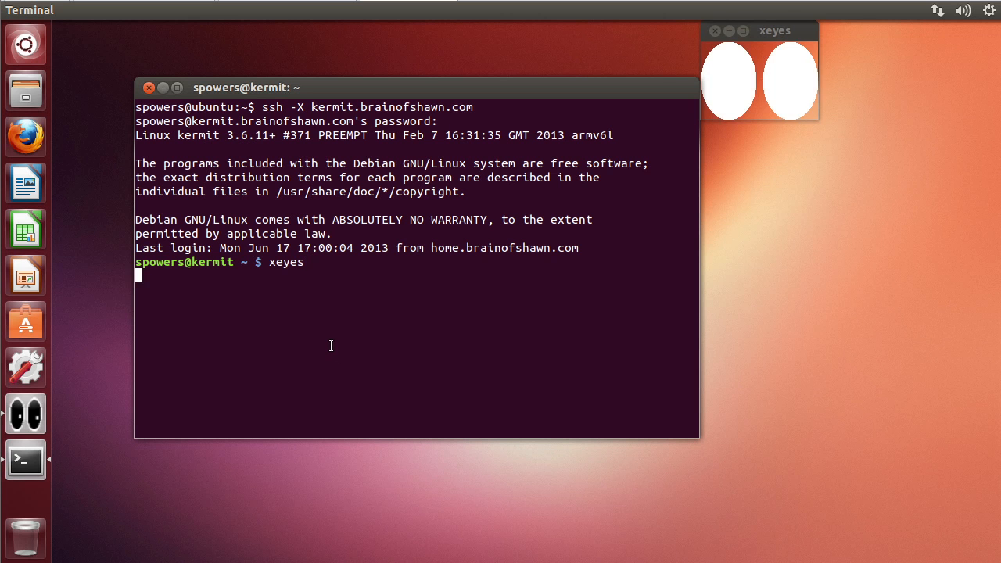
pyautogui.moveTo(558, 232)
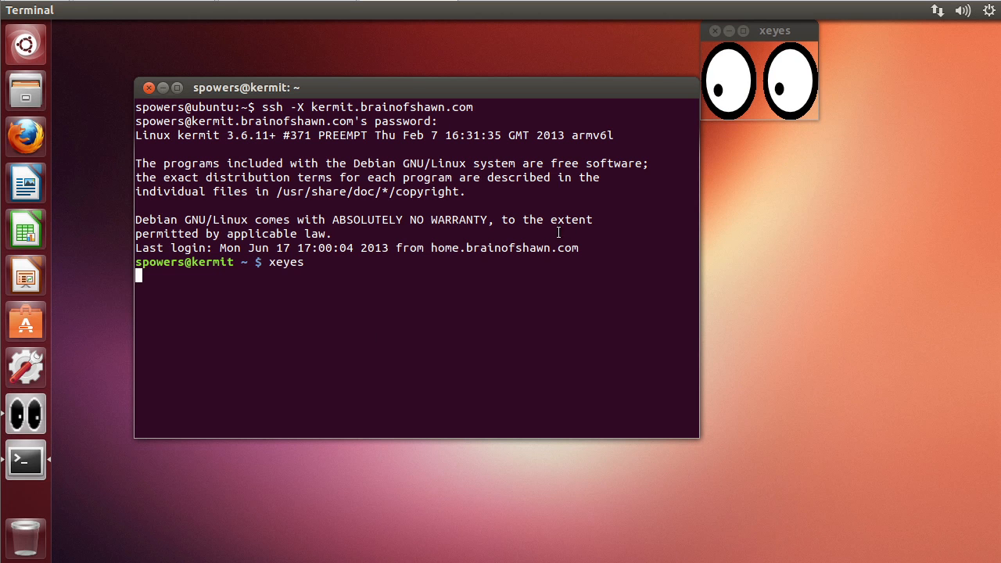
pyautogui.moveTo(774, 31); pyautogui.dragTo(786, 62)
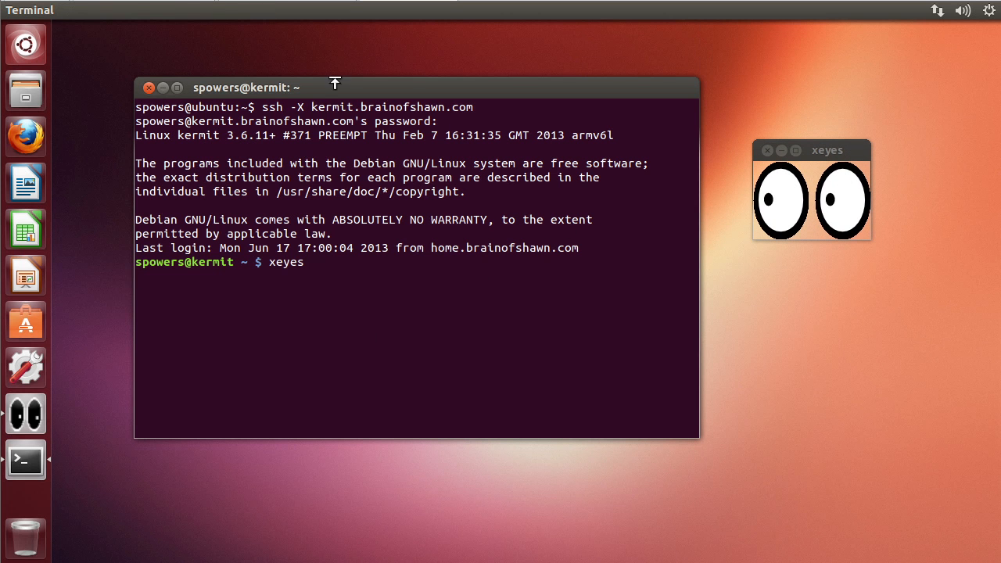
pyautogui.moveTo(886, 233)
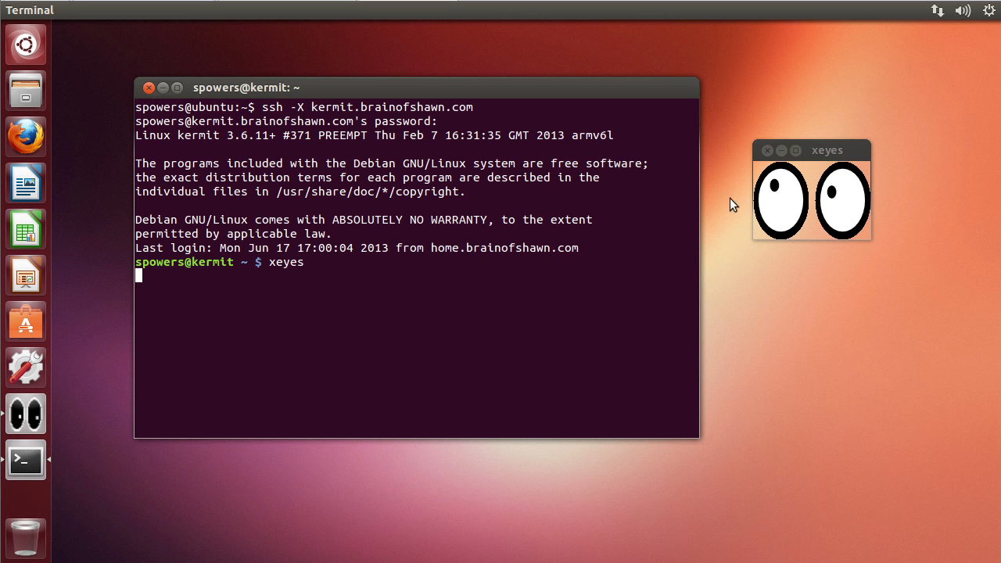
pyautogui.moveTo(782, 63)
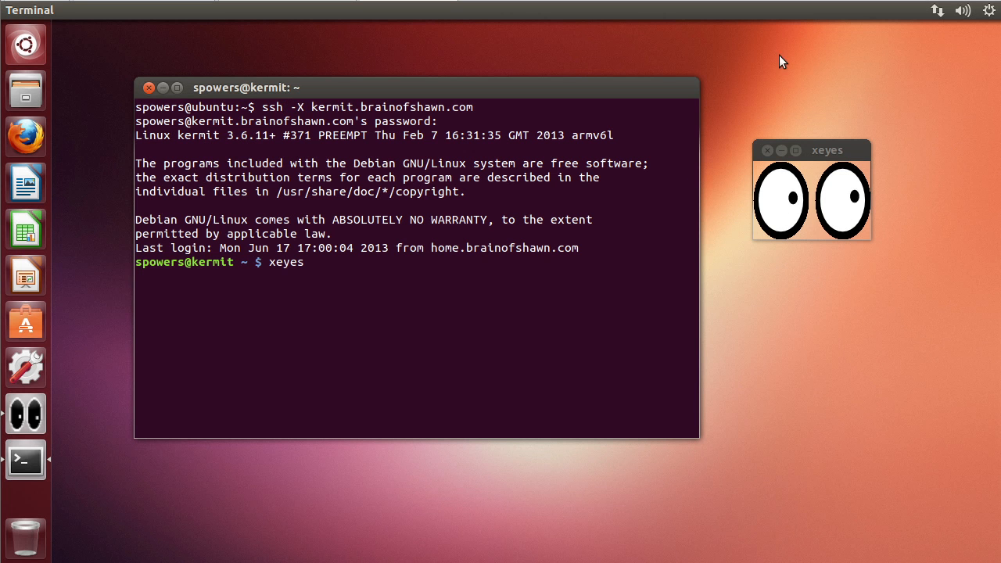
pyautogui.moveTo(913, 176)
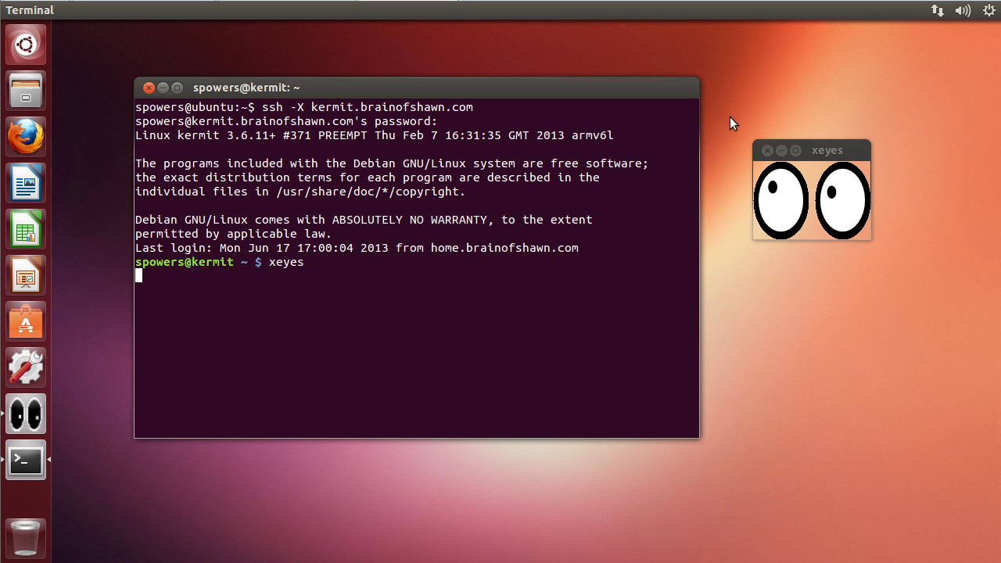
pyautogui.moveTo(811, 150); pyautogui.dragTo(830, 220)
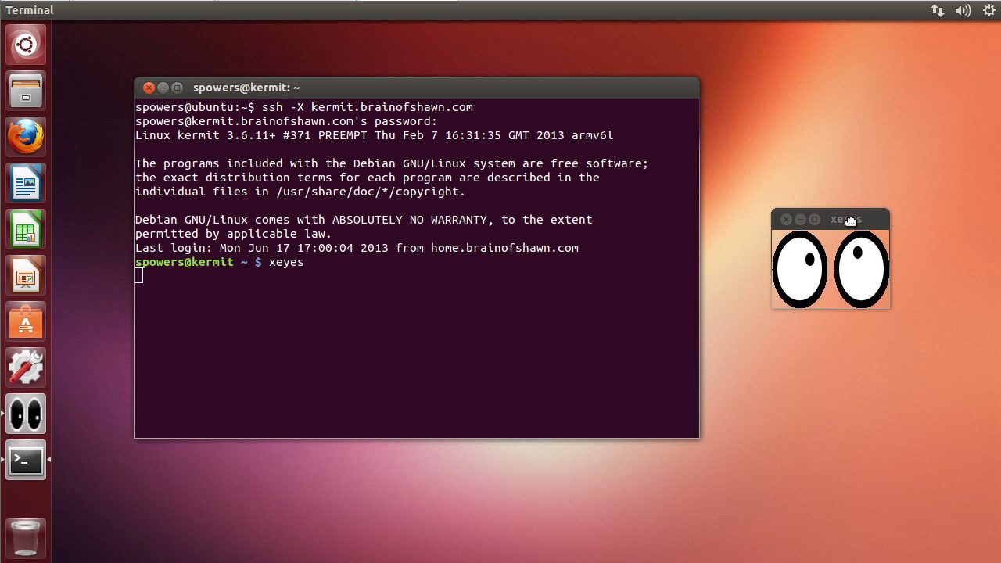
pyautogui.moveTo(493, 521)
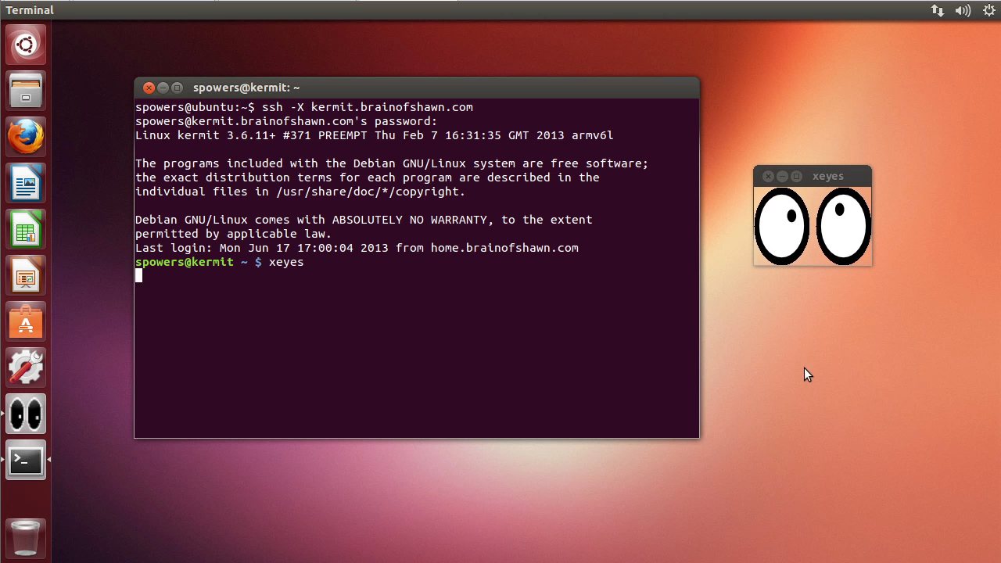
pyautogui.moveTo(778, 291)
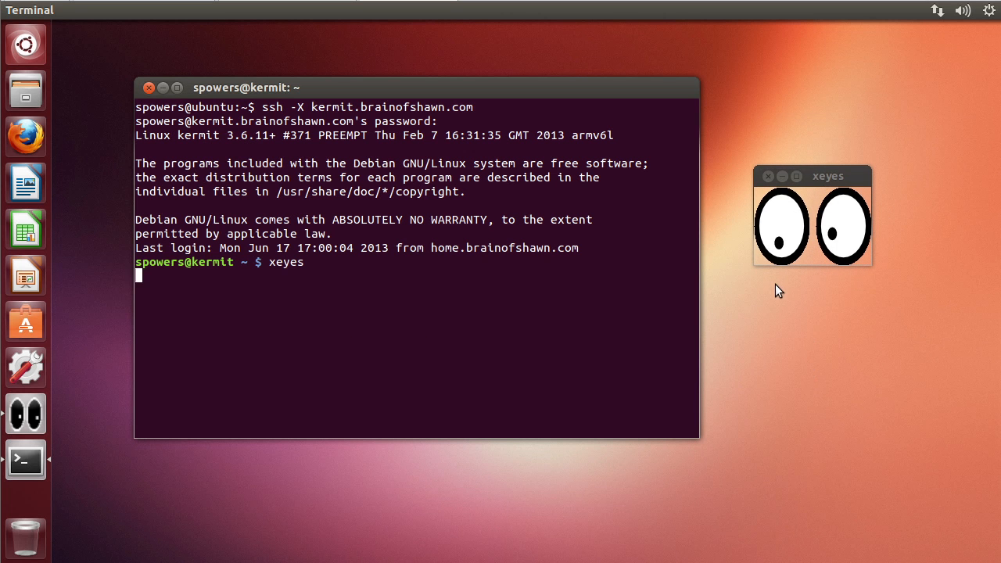
pyautogui.moveTo(310, 332)
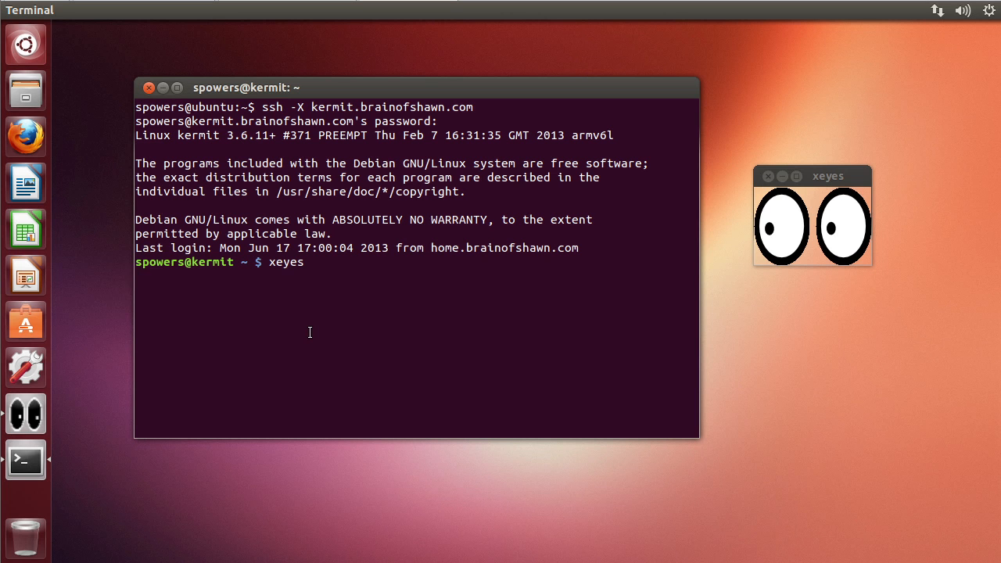
pyautogui.press('Return')
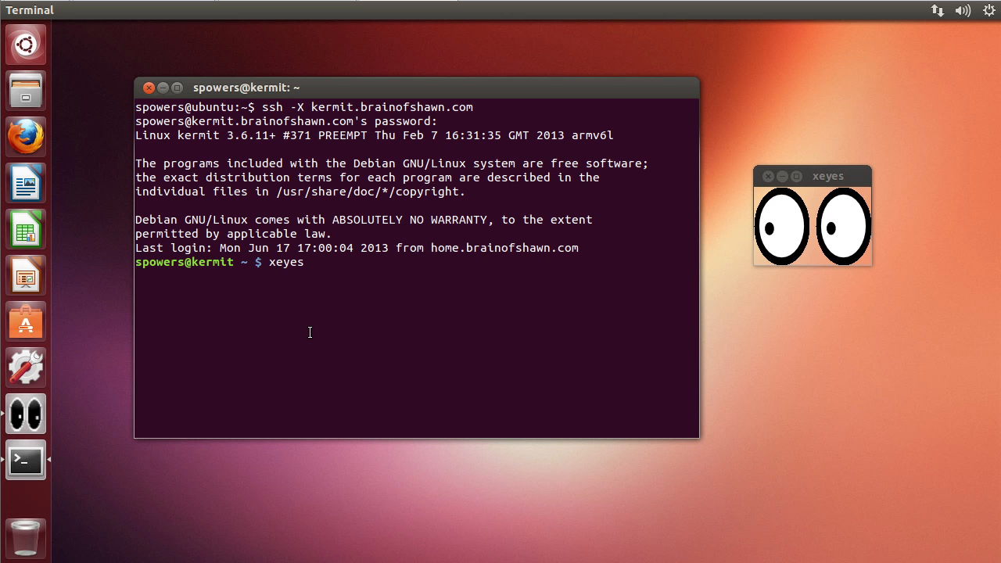
pyautogui.press('ctrl+c')
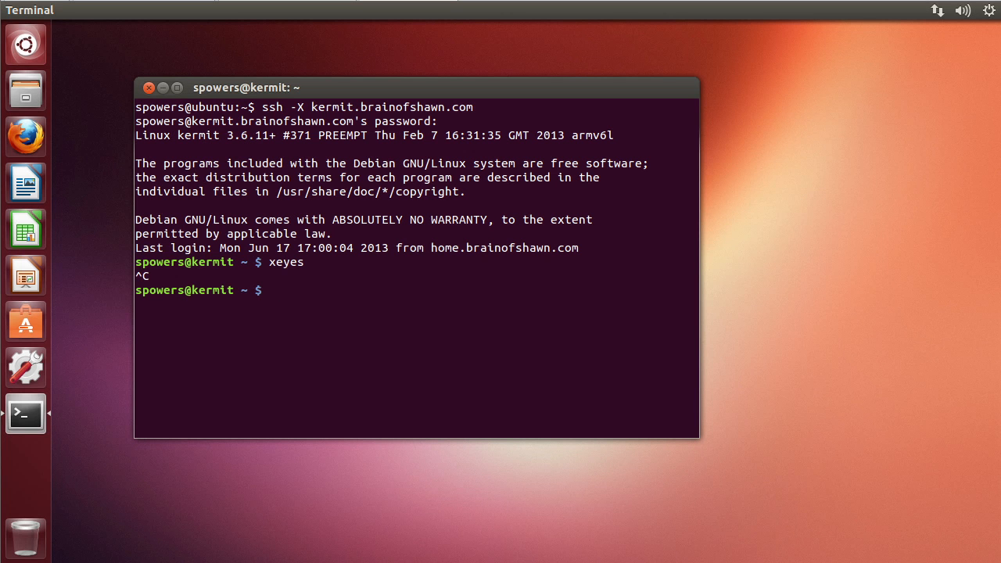
# Exit the ssh session and run xeyes locally, getting a not-installed message suggesting x11-apps
pyautogui.write('exit')
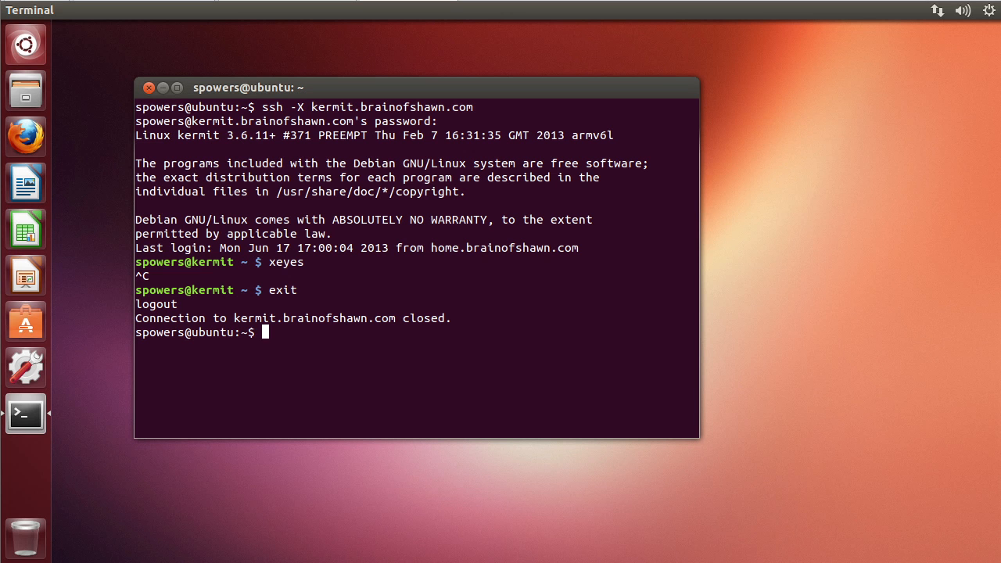
pyautogui.write('xeyes')
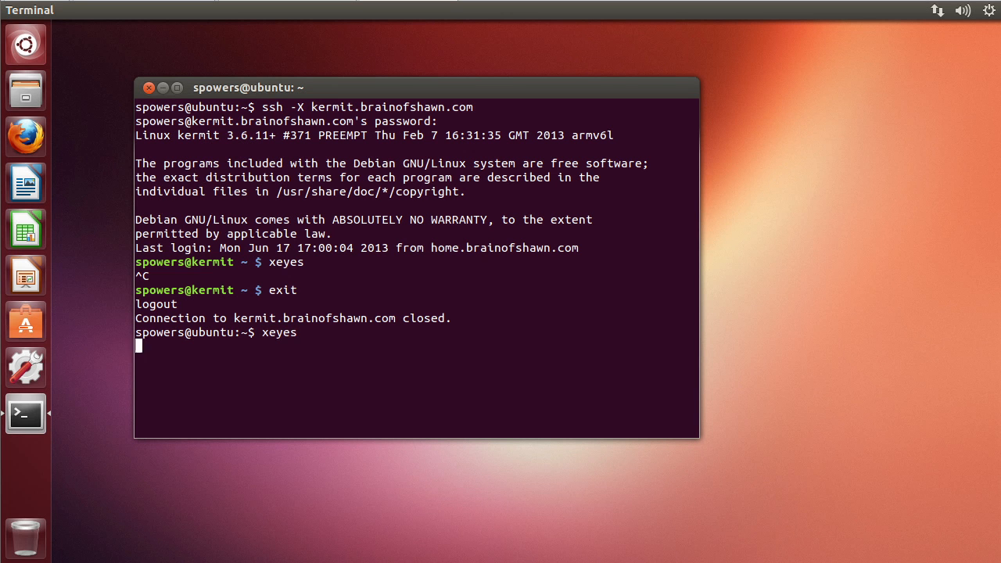
pyautogui.press('Return')
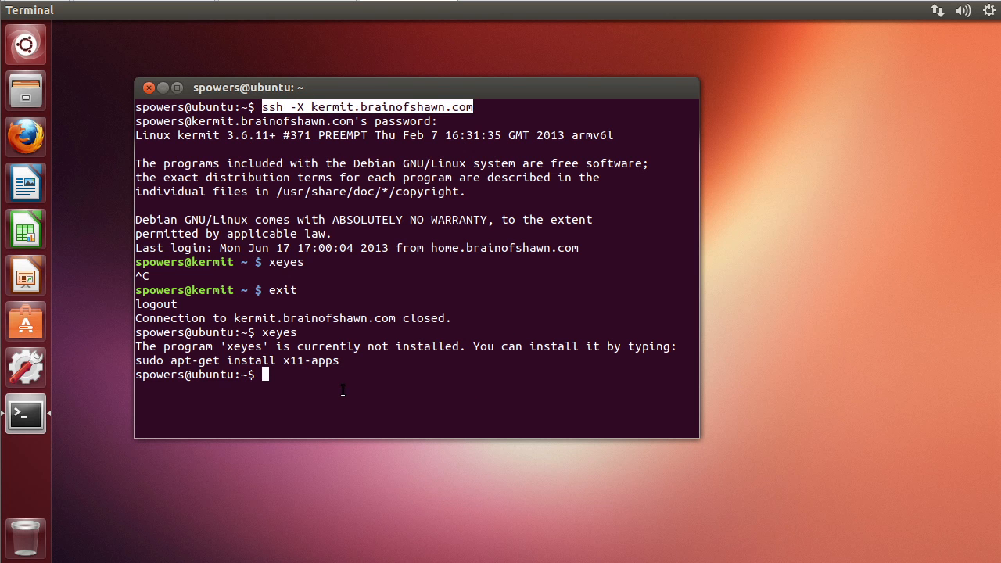
pyautogui.moveTo(337, 391)
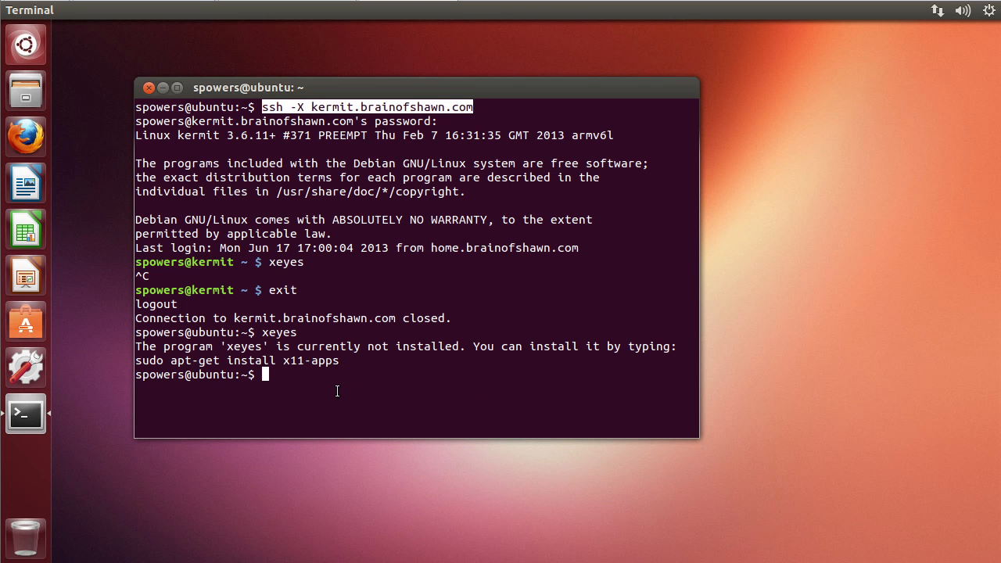